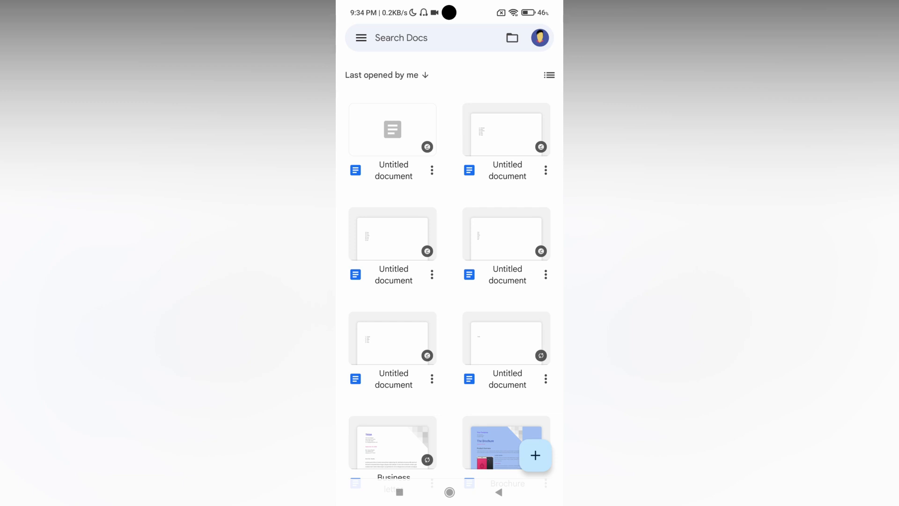
# Open the first Untitled document, which holds the six-colour numbered list
pyautogui.click(392, 130)
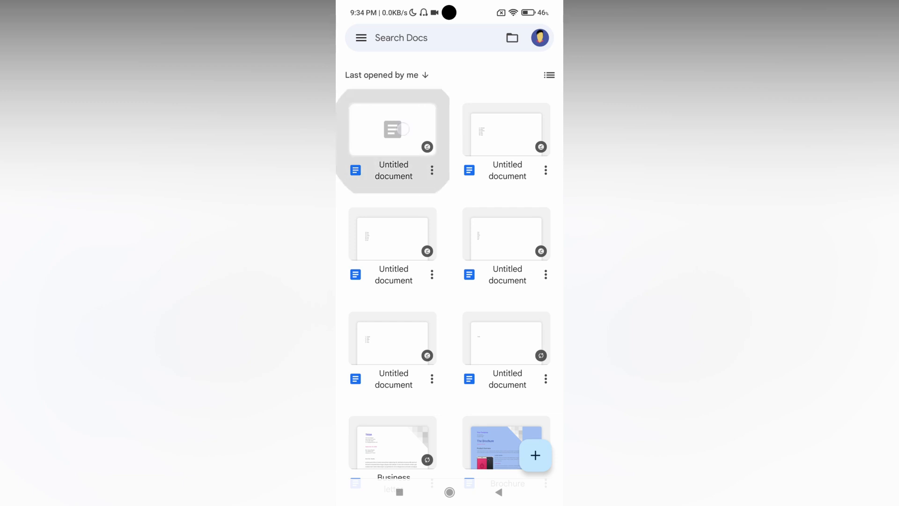
pyautogui.click(392, 130)
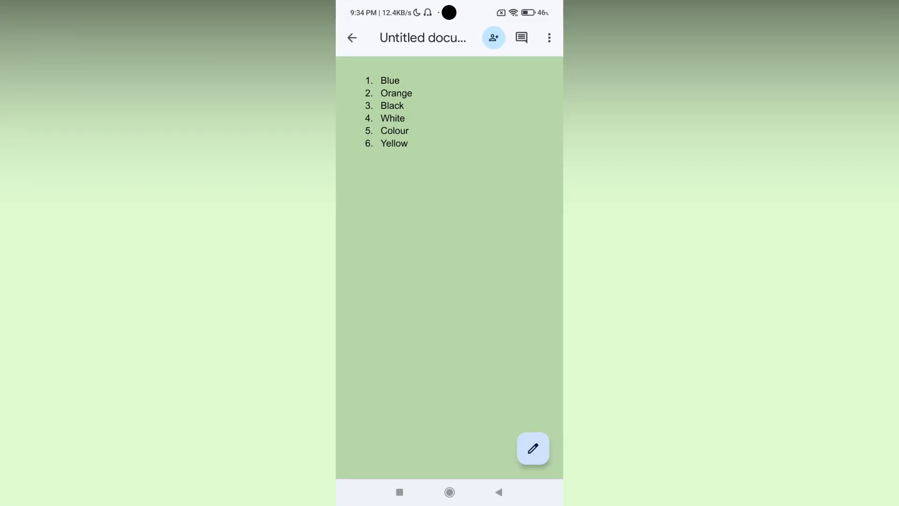
# Enter edit mode, select the colour list, and convert the numbers to bullets
pyautogui.click(532, 449)
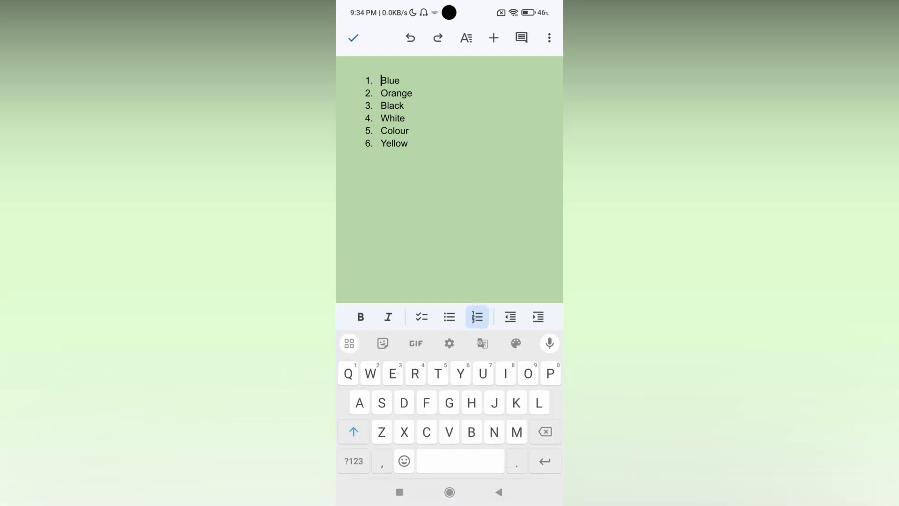
pyautogui.doubleClick(391, 80)
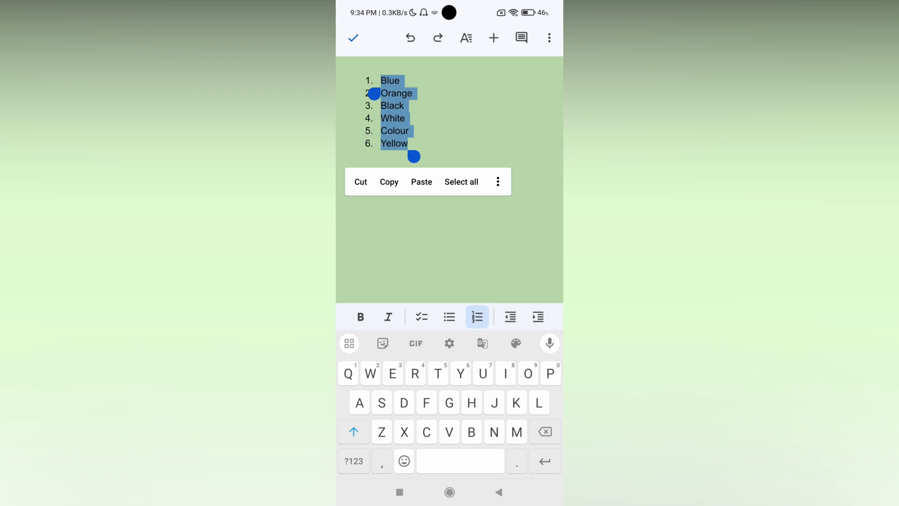
pyautogui.click(449, 317)
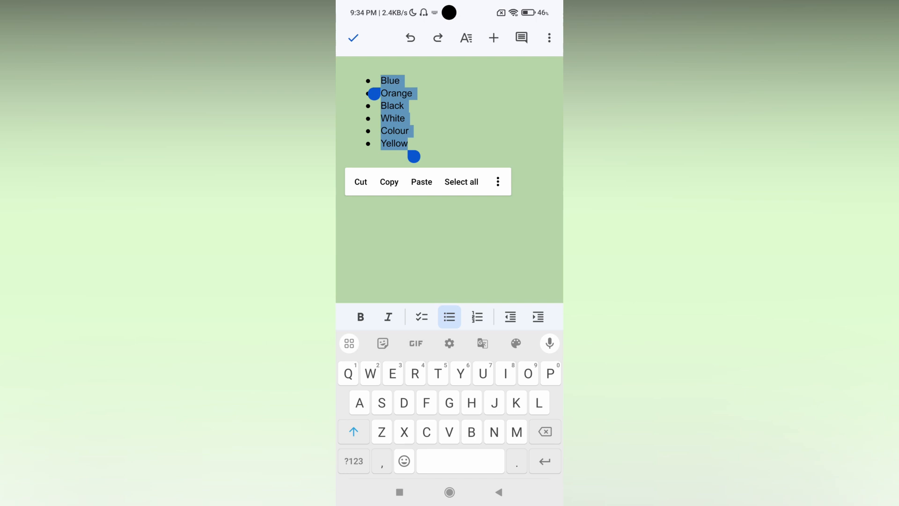
# Show the bulleted list style choices from the Format menu's Paragraph options
pyautogui.click(465, 38)
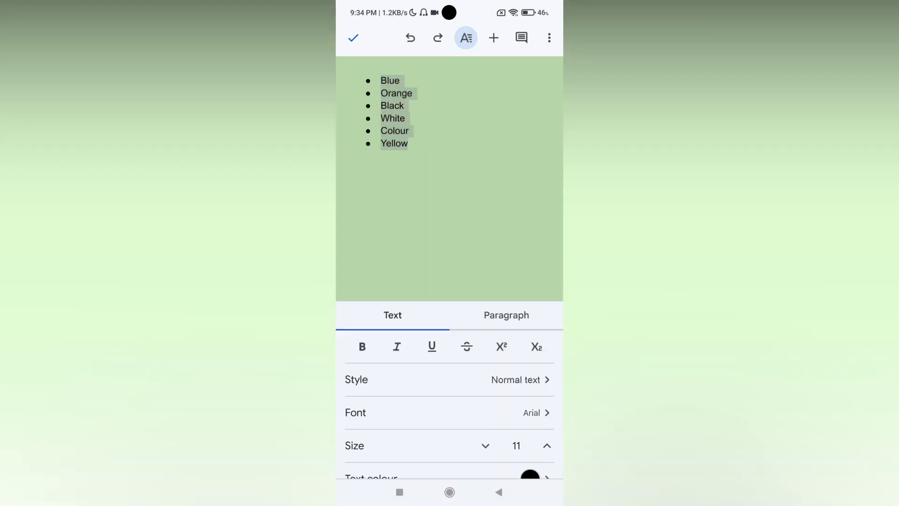
pyautogui.click(506, 314)
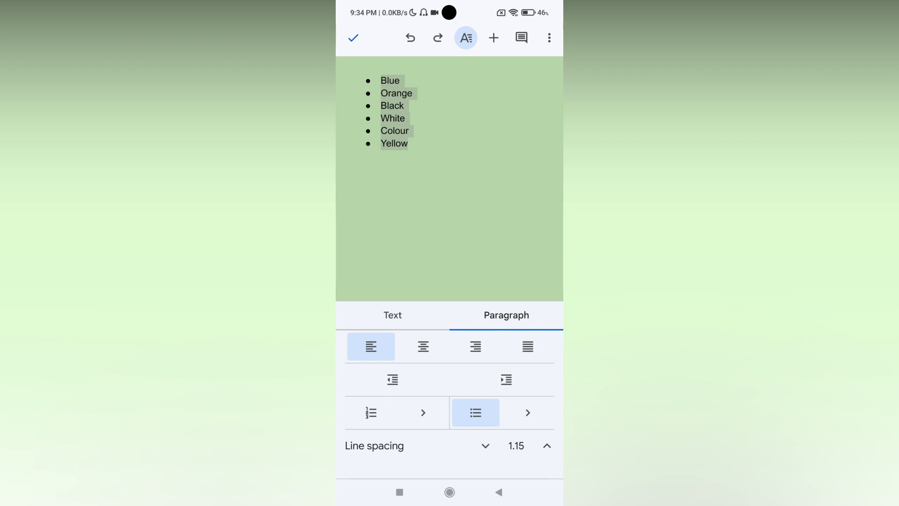
pyautogui.click(527, 412)
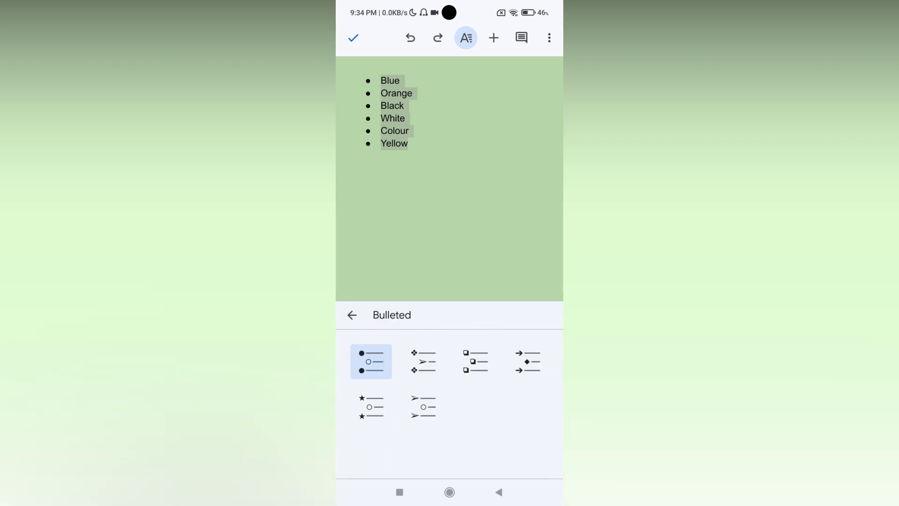
# Try square and star bullet presets, then settle on arrow bullets for the list
pyautogui.click(476, 361)
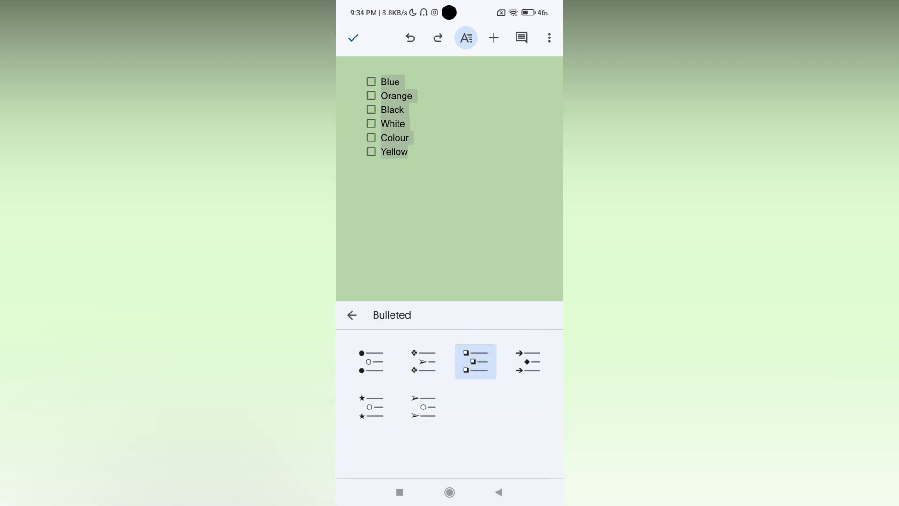
pyautogui.click(371, 406)
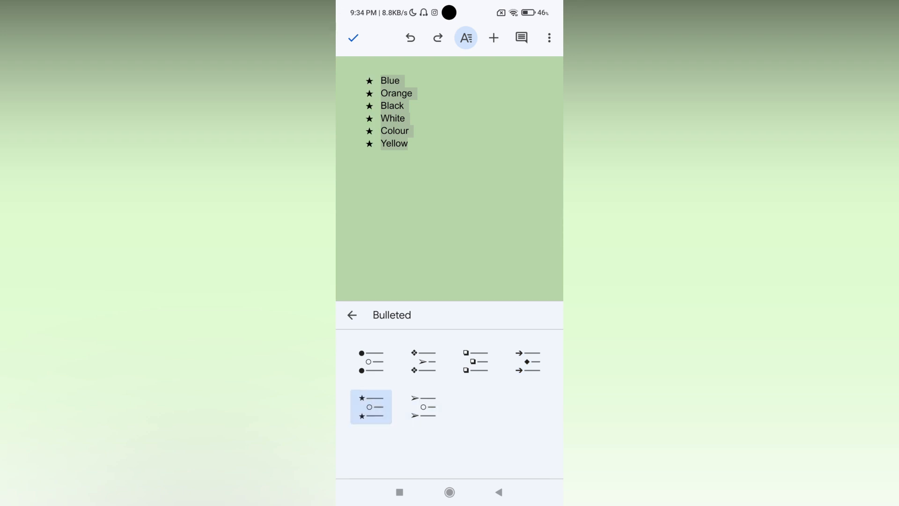
pyautogui.click(475, 361)
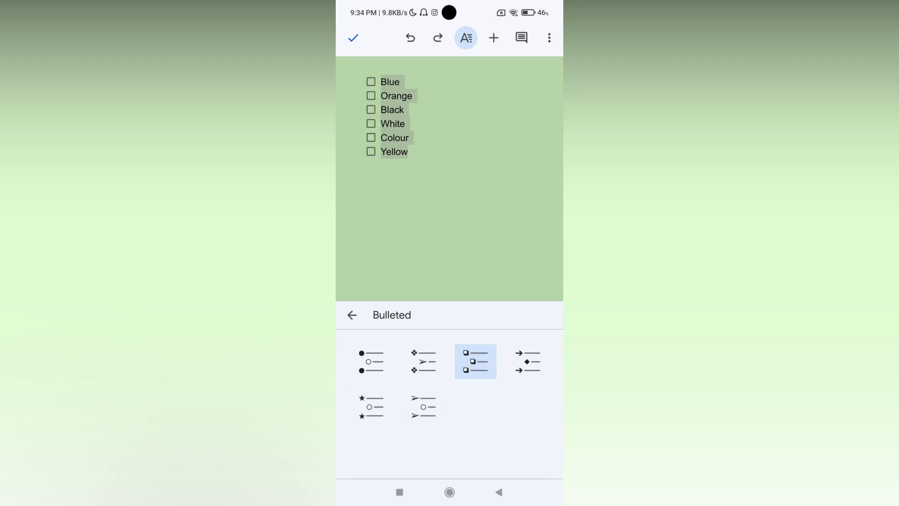
pyautogui.click(527, 362)
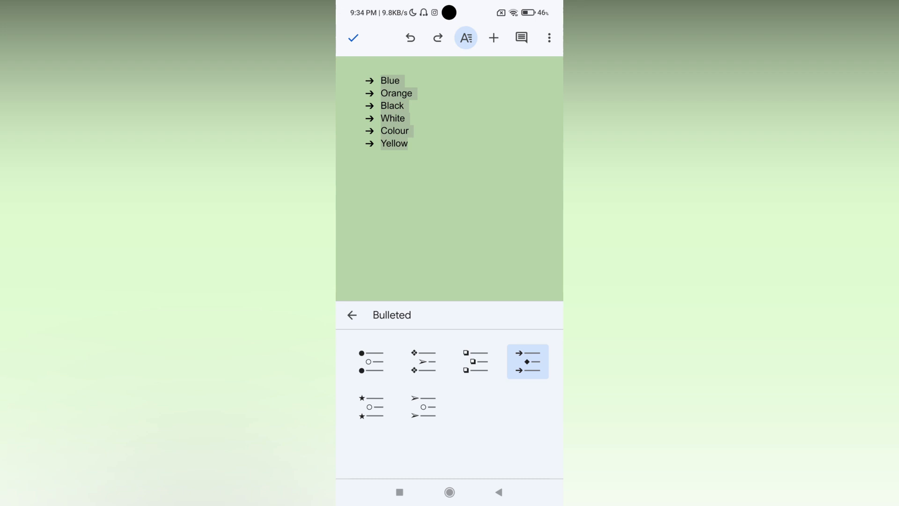